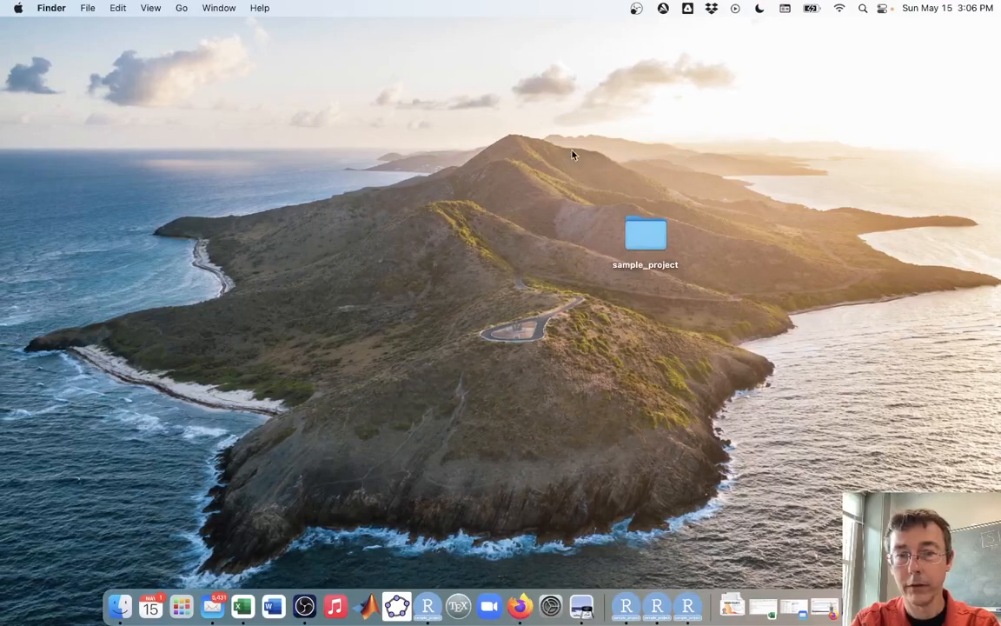
Step: Open the sample_project folder and launch sample_project.Rproj in RStudio
double_click(645, 233)
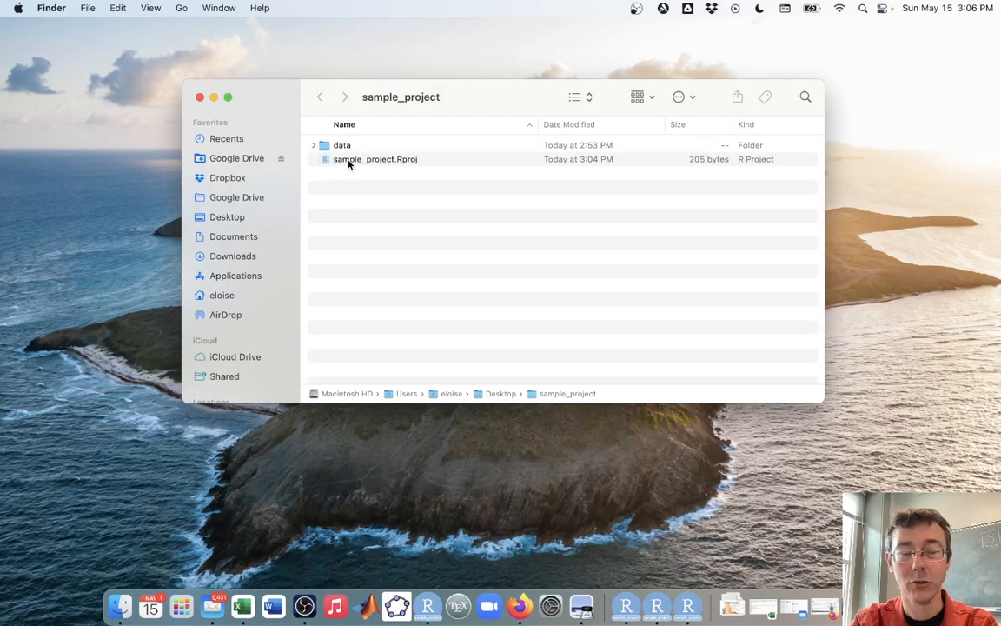
double_click(375, 159)
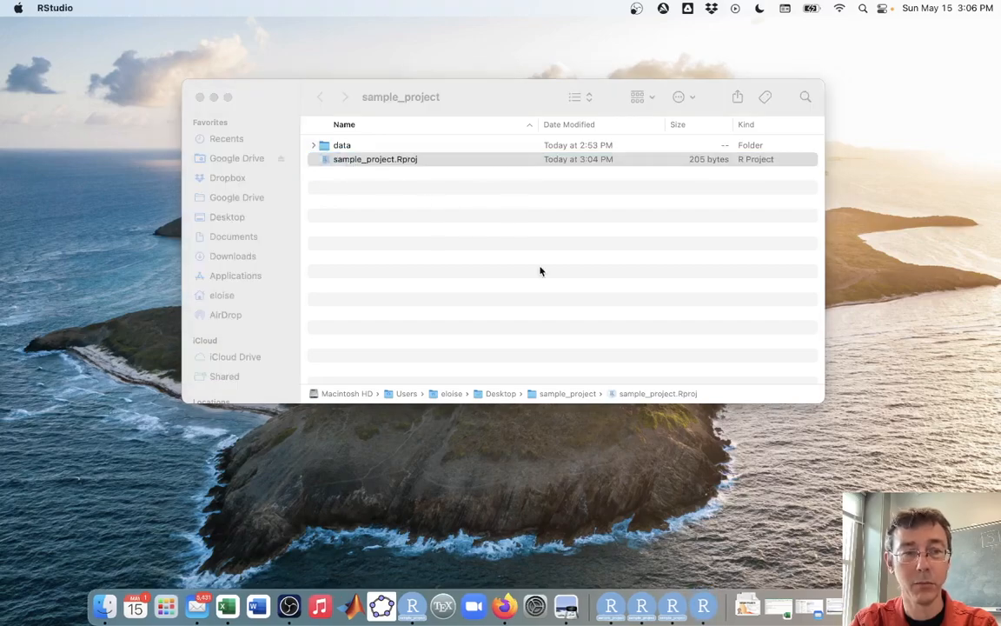
Step: Create a blank R script, Untitled1, from the New File menu
double_click(375, 159)
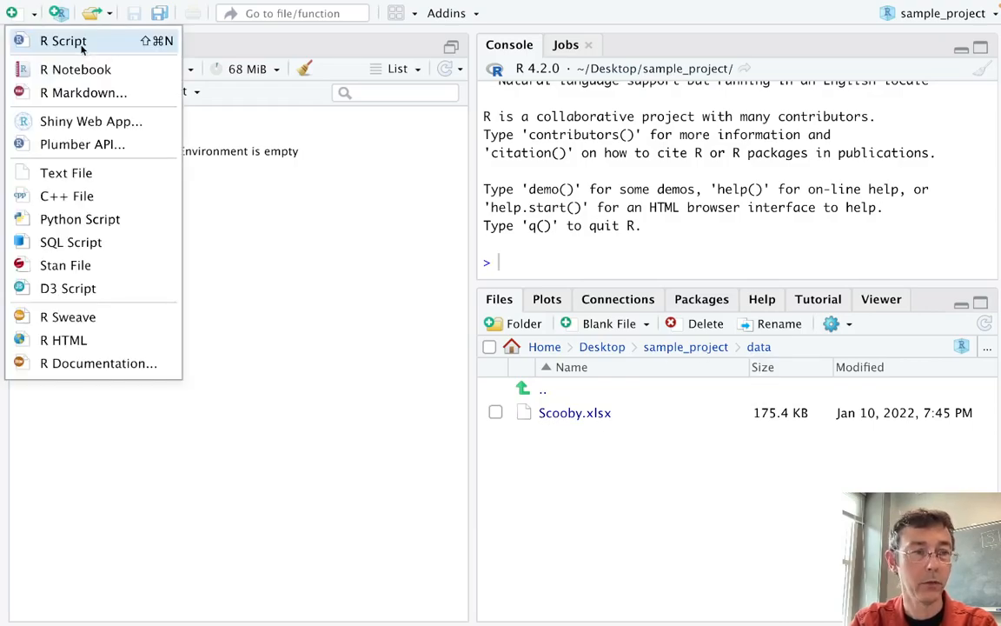
click(63, 41)
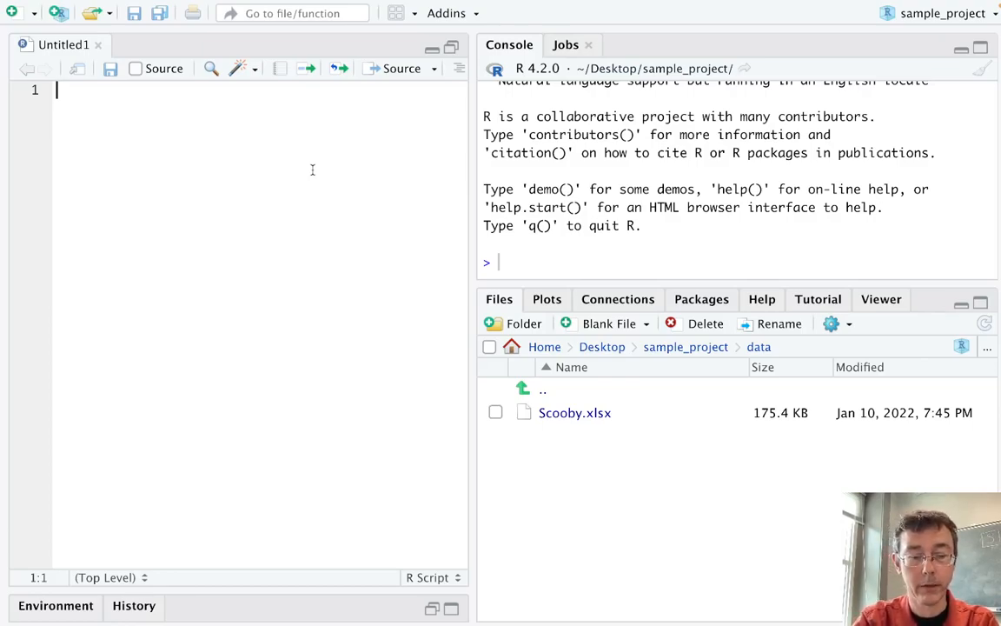
Step: Write and run library(here) on line 1 of the script
text(library()
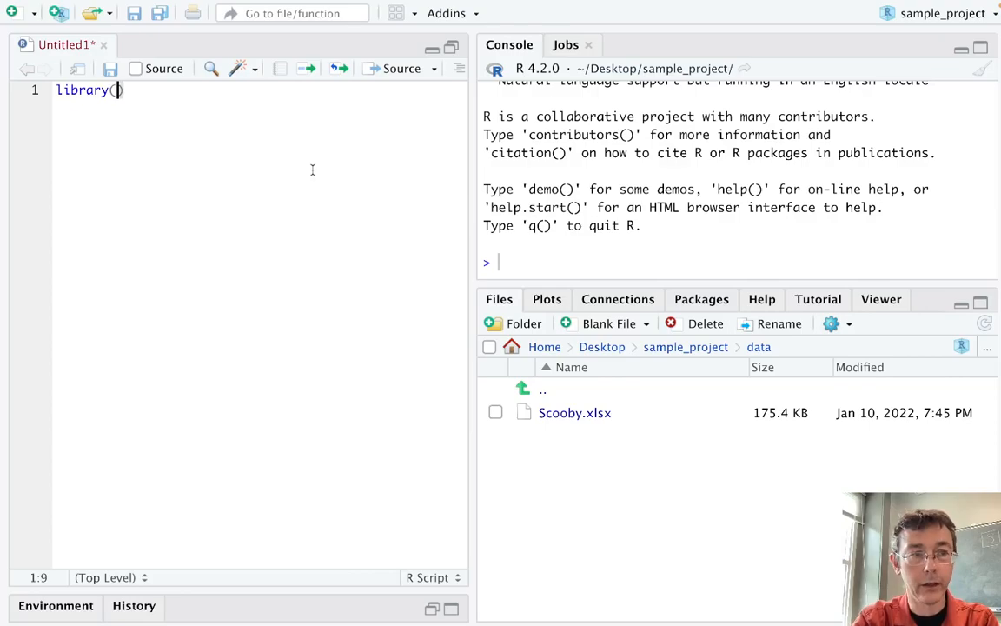
text(here)
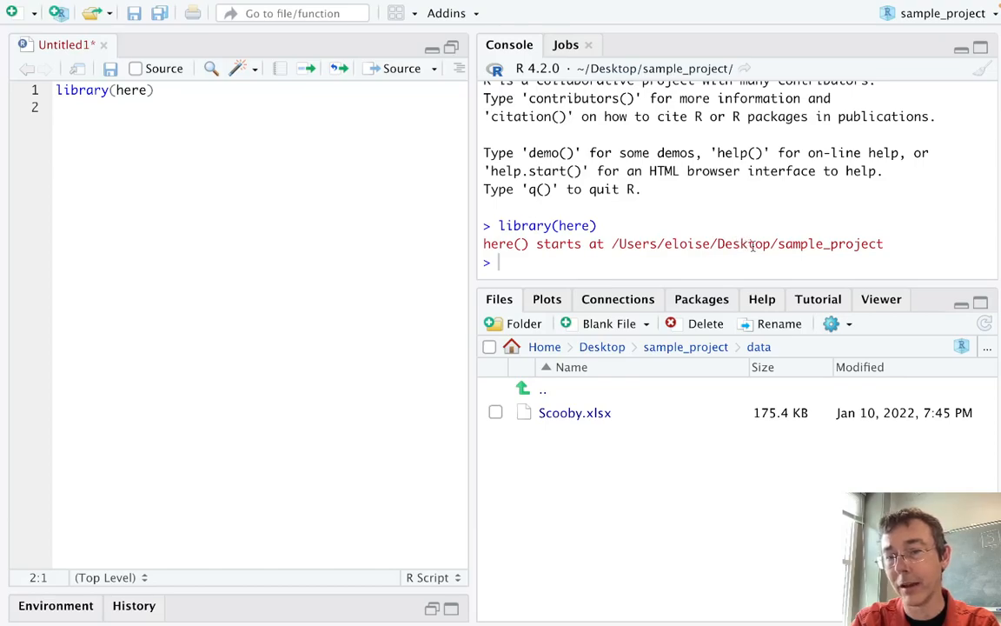
mouse_move(785, 252)
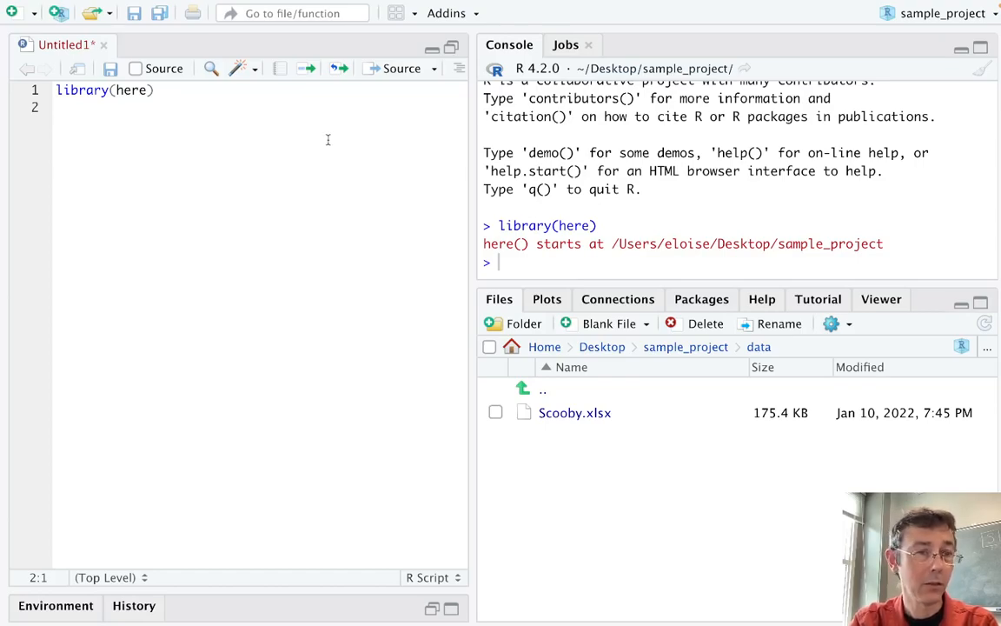
mouse_move(286, 218)
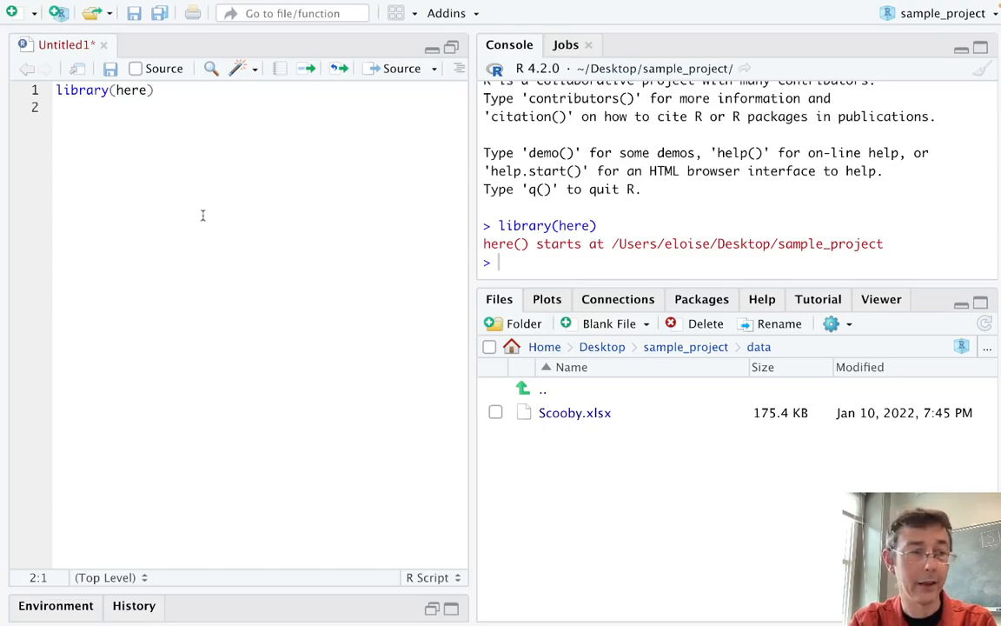
mouse_move(219, 180)
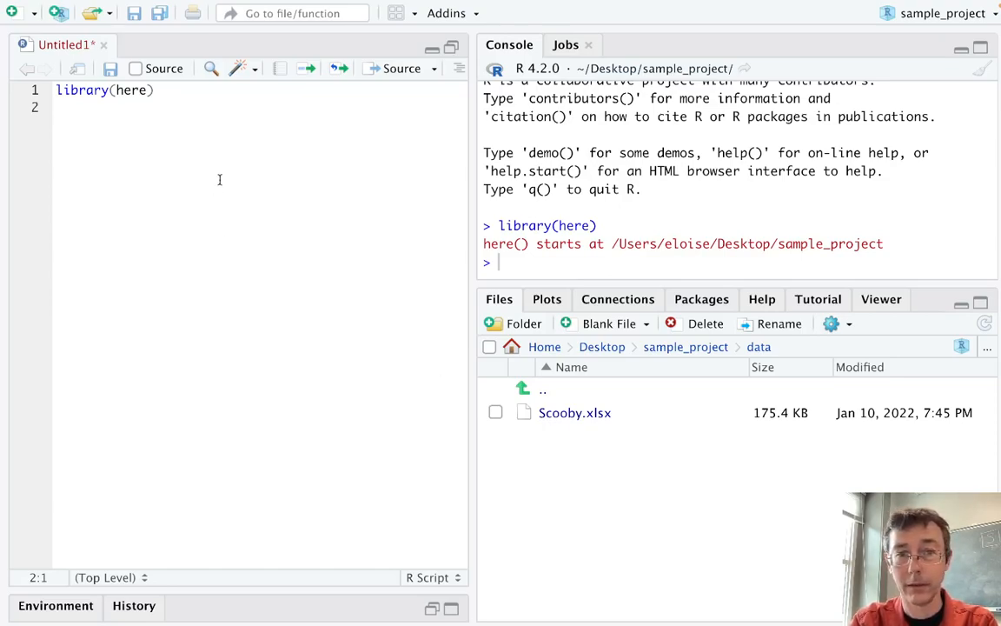
Step: Write and run file <- here("data", "Scooby.xlsx") on line 2
text(file <- he)
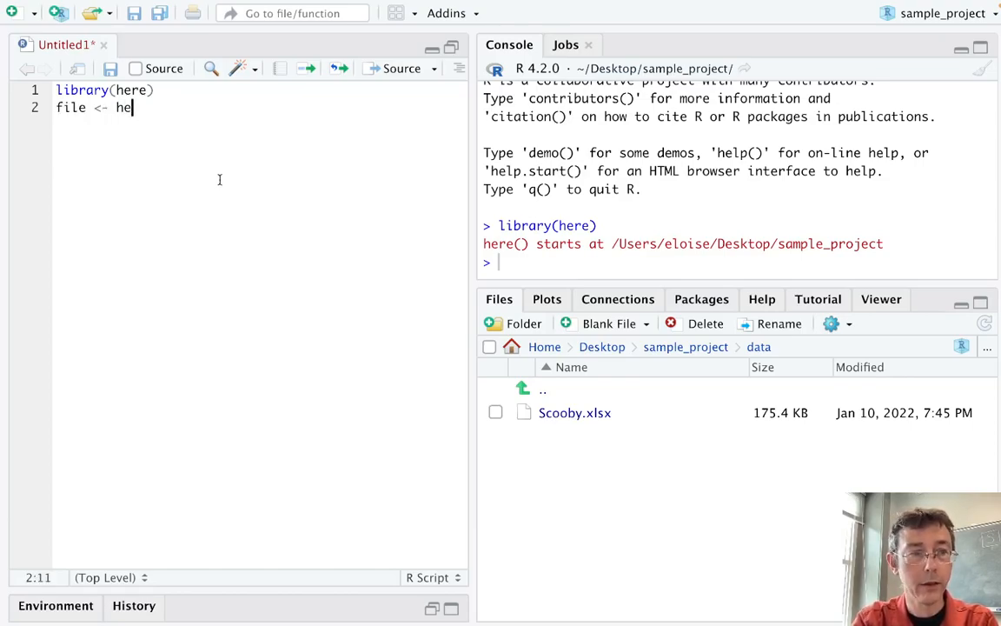
text(re())
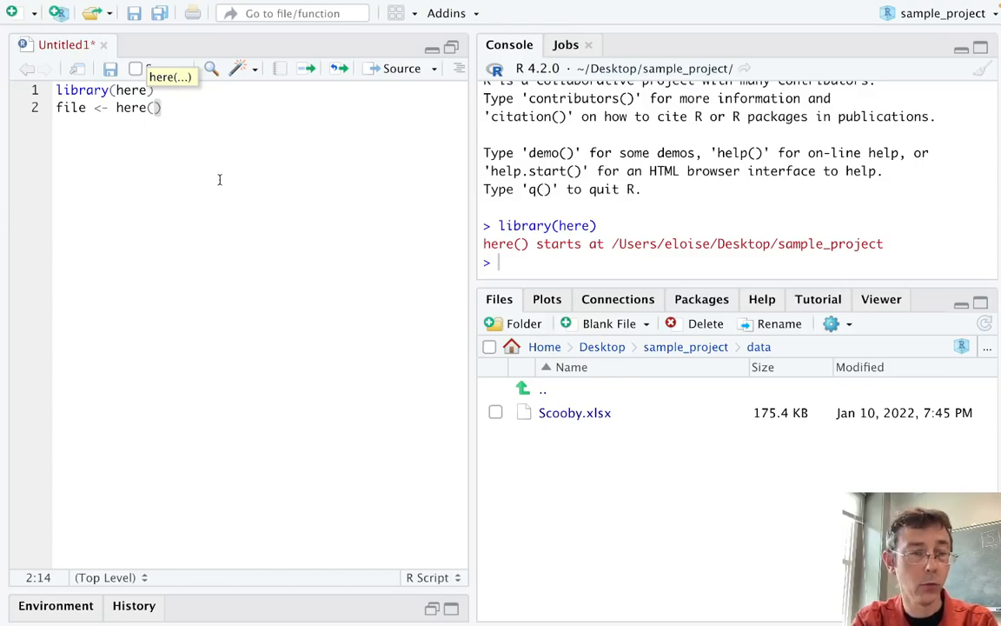
mouse_move(879, 252)
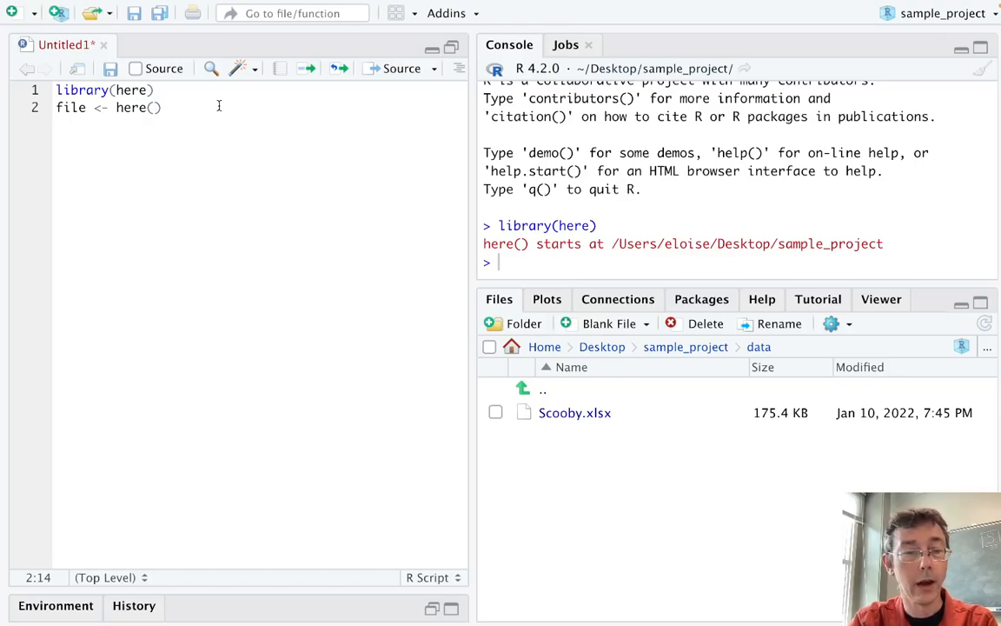
mouse_move(673, 356)
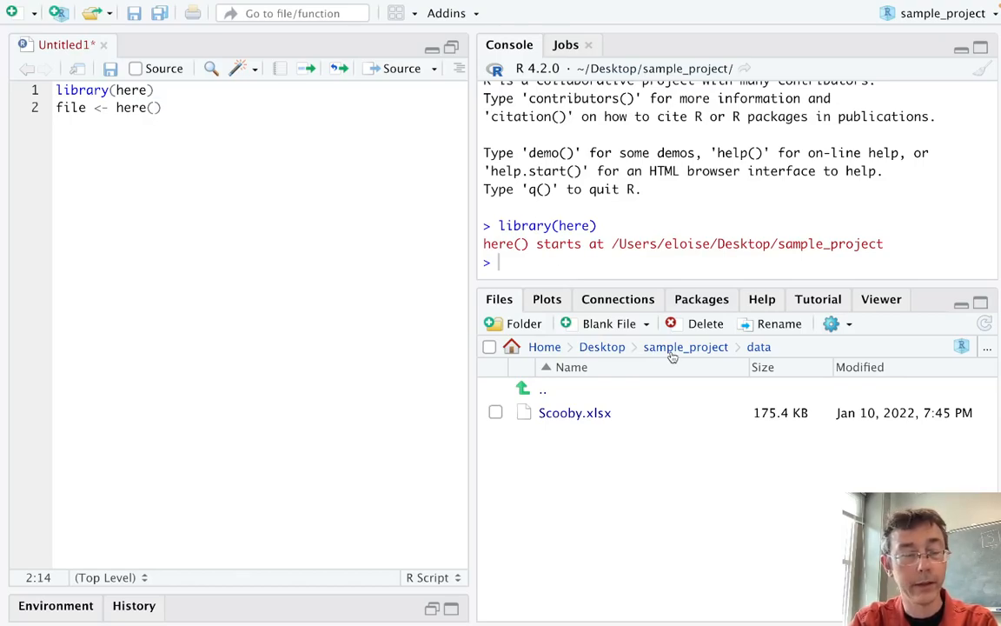
mouse_move(758, 347)
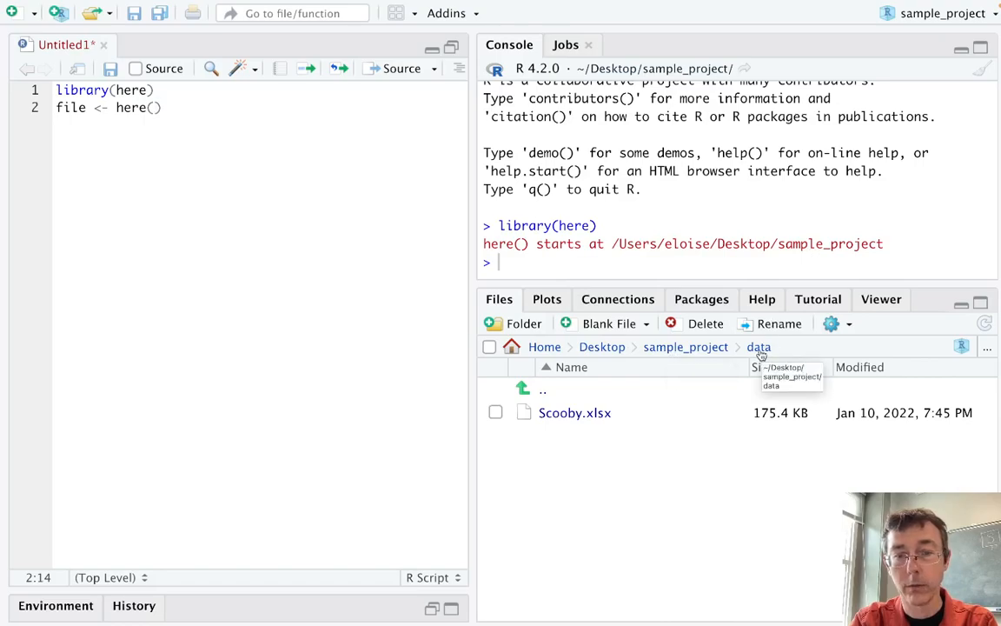
text(")
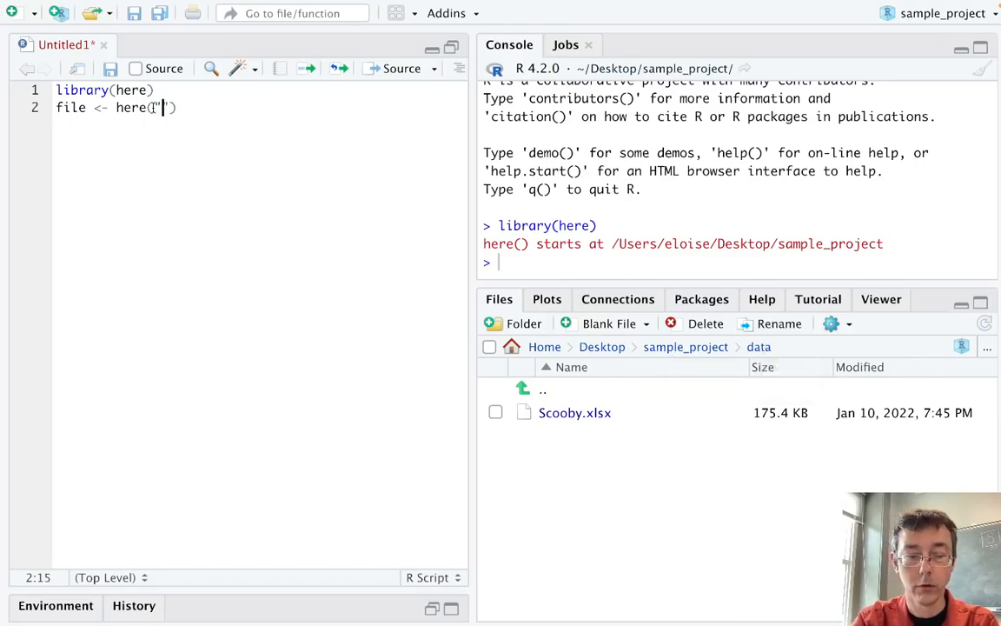
text(data",)
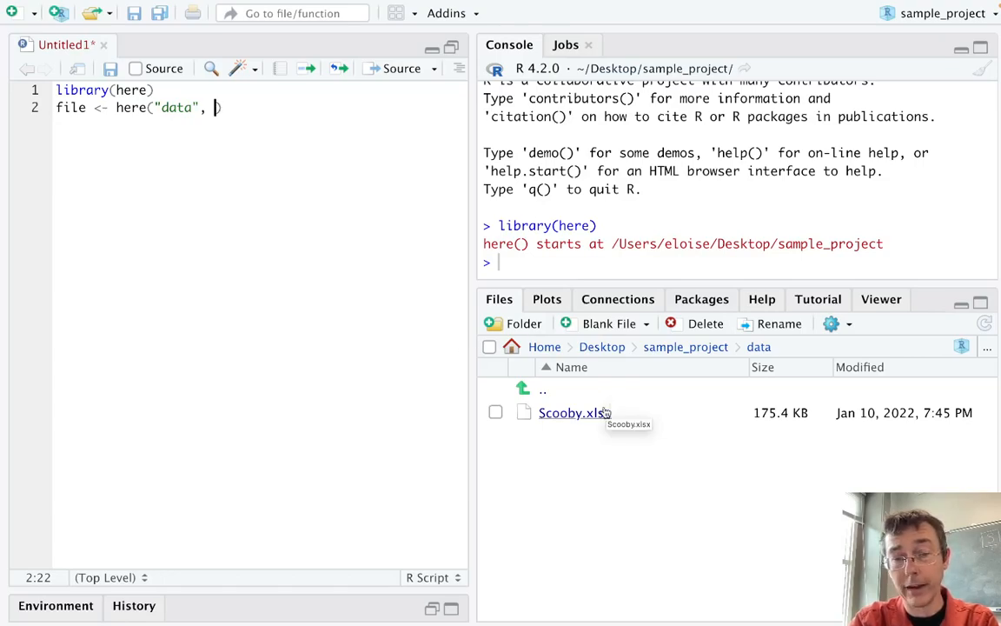
text("")
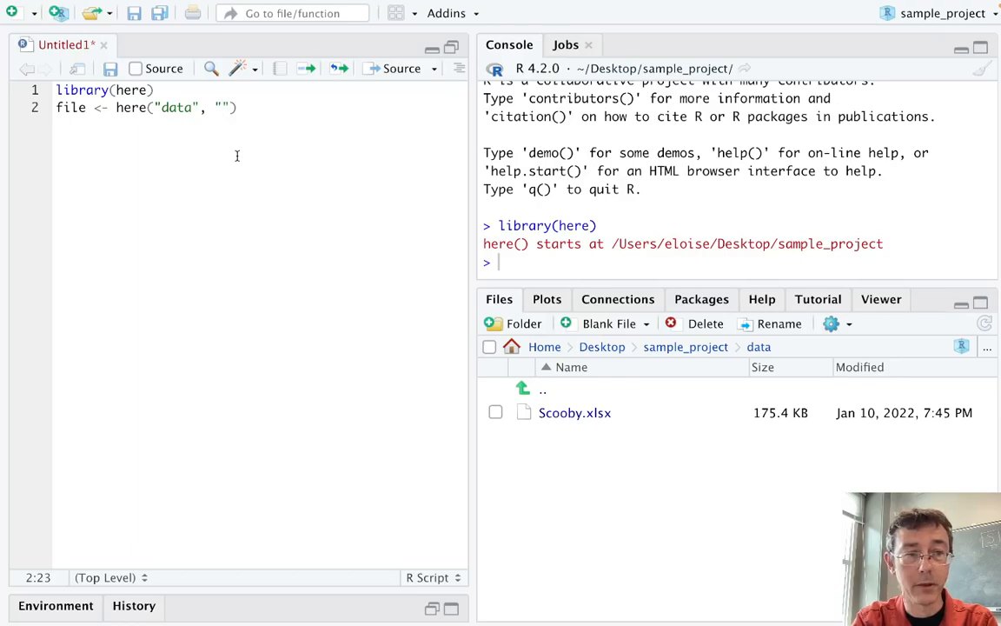
text(S)
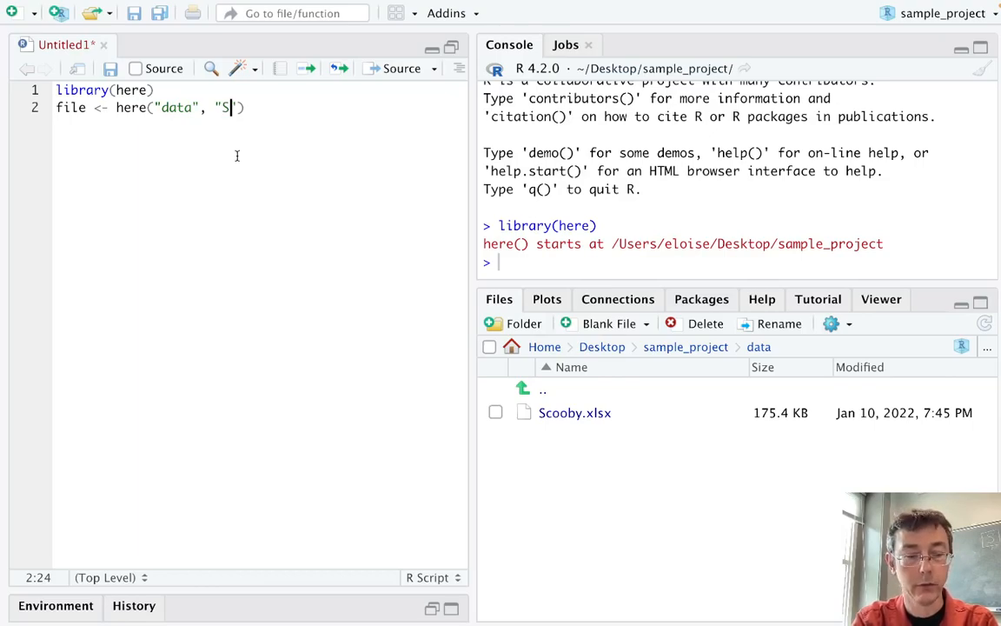
text(cooby.)
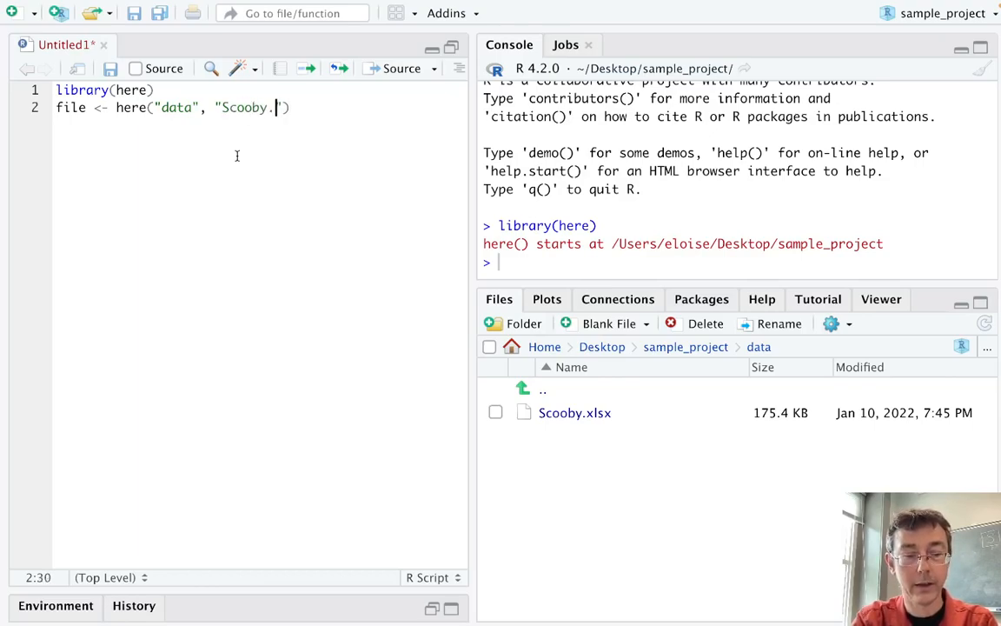
text(xlsx)
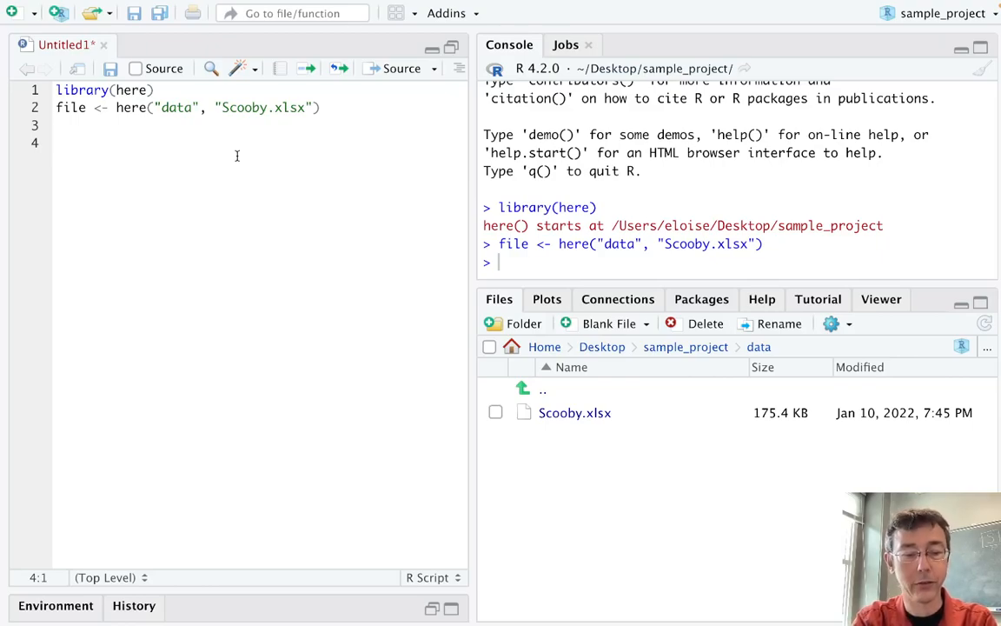
Step: Run library(readxl) and scoobs <- read_excel(file), then open scoobs in the data viewer
text(library(rea)
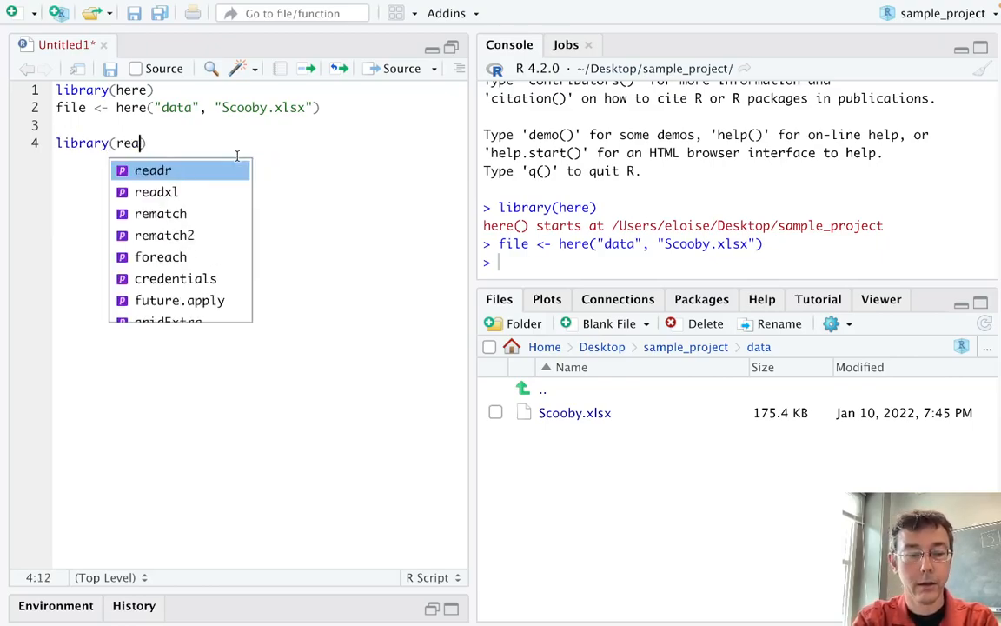
text(dxl)
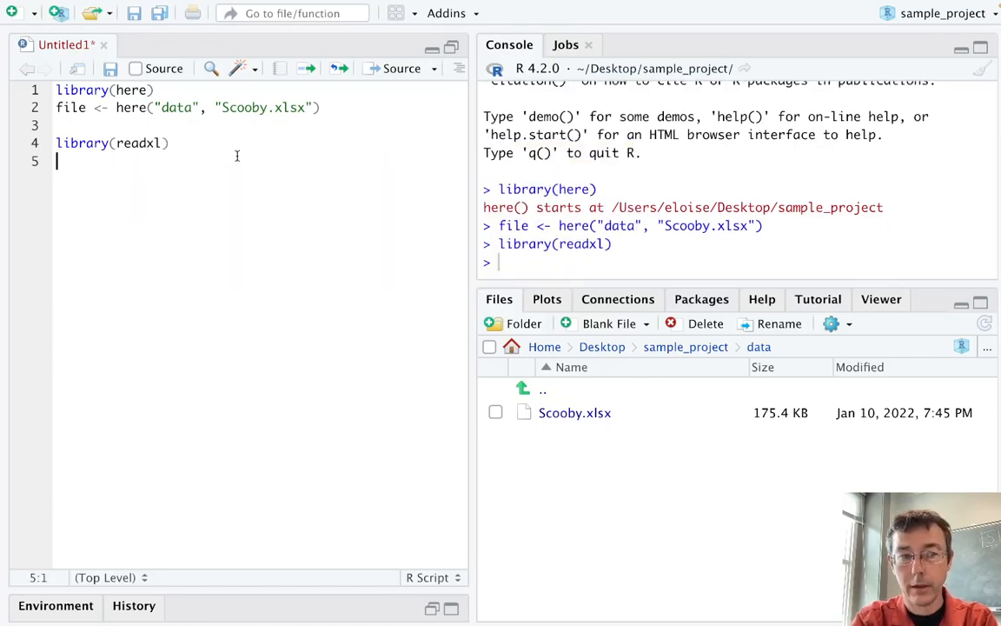
text(scoobs <- read_excel(file)
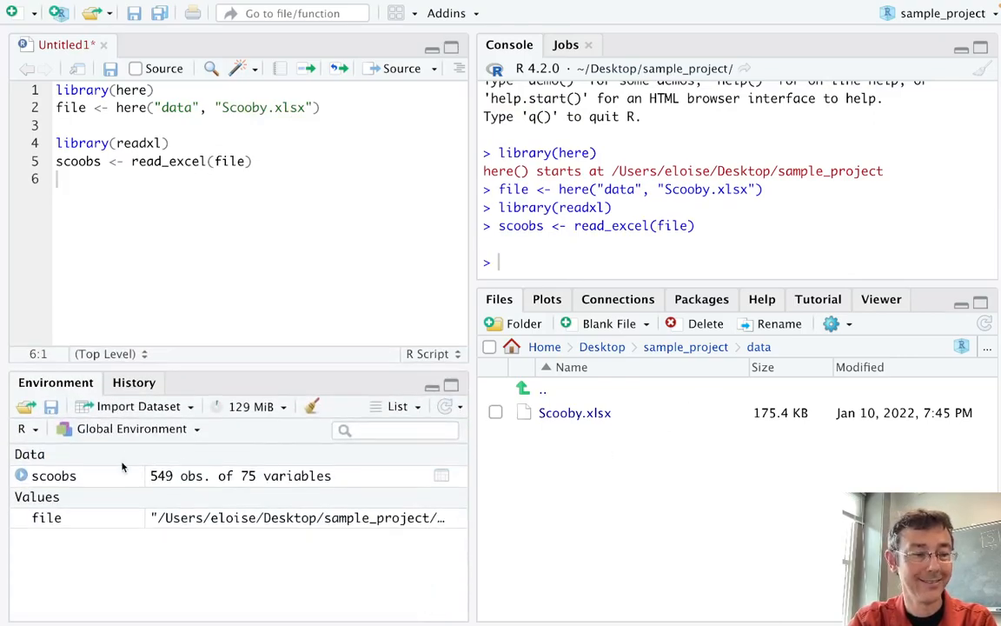
click(53, 475)
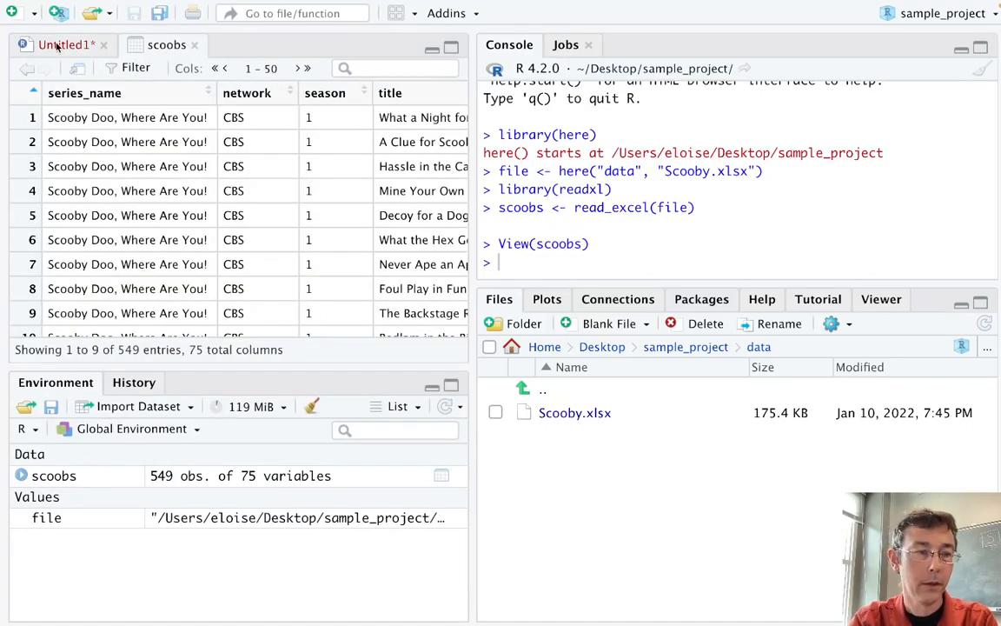
Step: Switch from the scoobs table back to the Untitled1 script tab
click(61, 45)
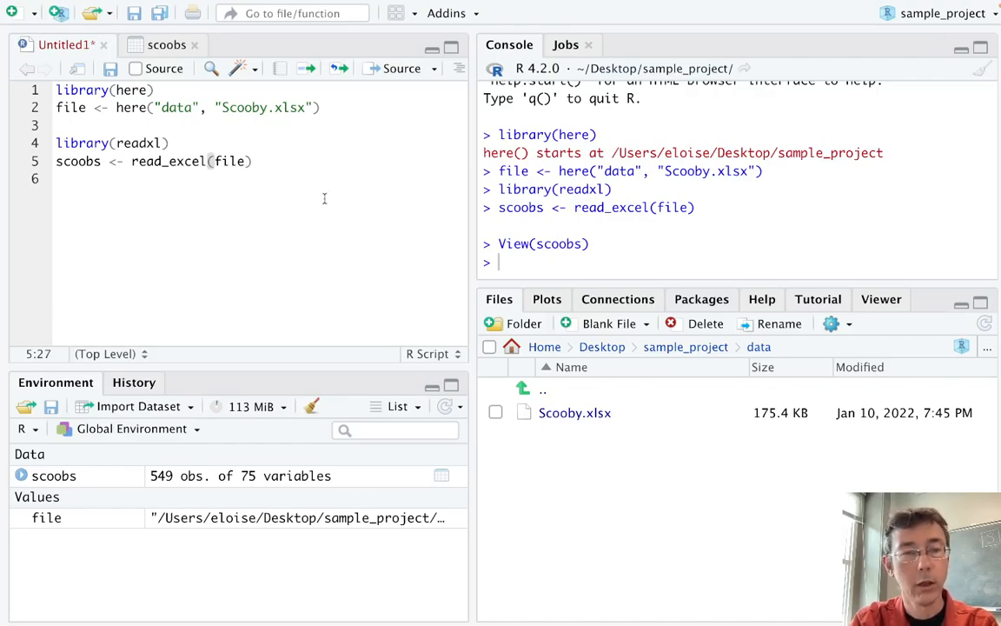
mouse_move(319, 165)
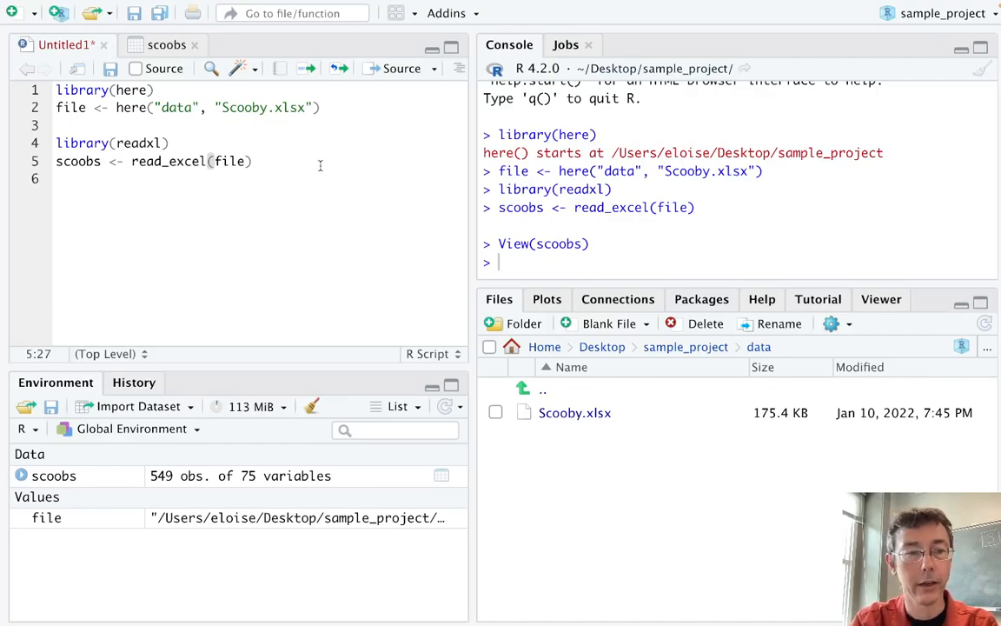